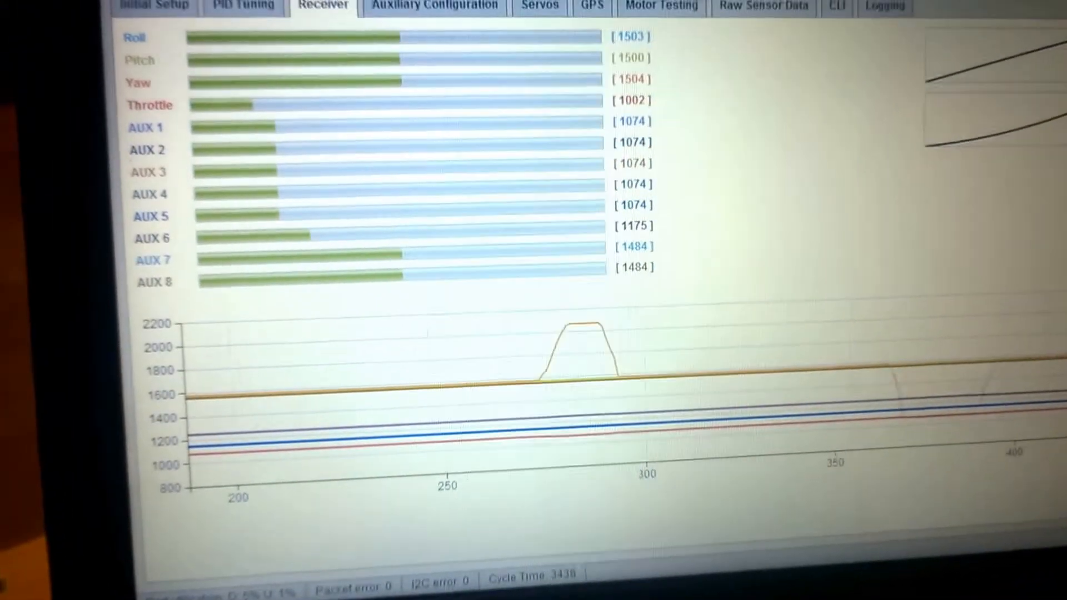
- Switch to the CLI tab to reach the flight controller's command line
left_click(852, 11)
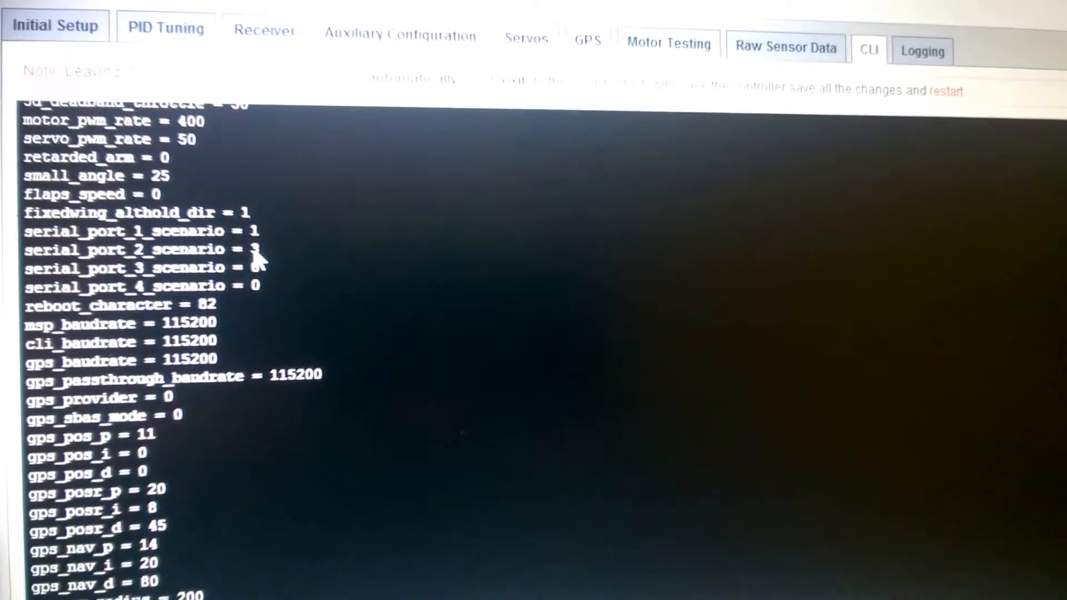
left_click(219, 25)
type("save")
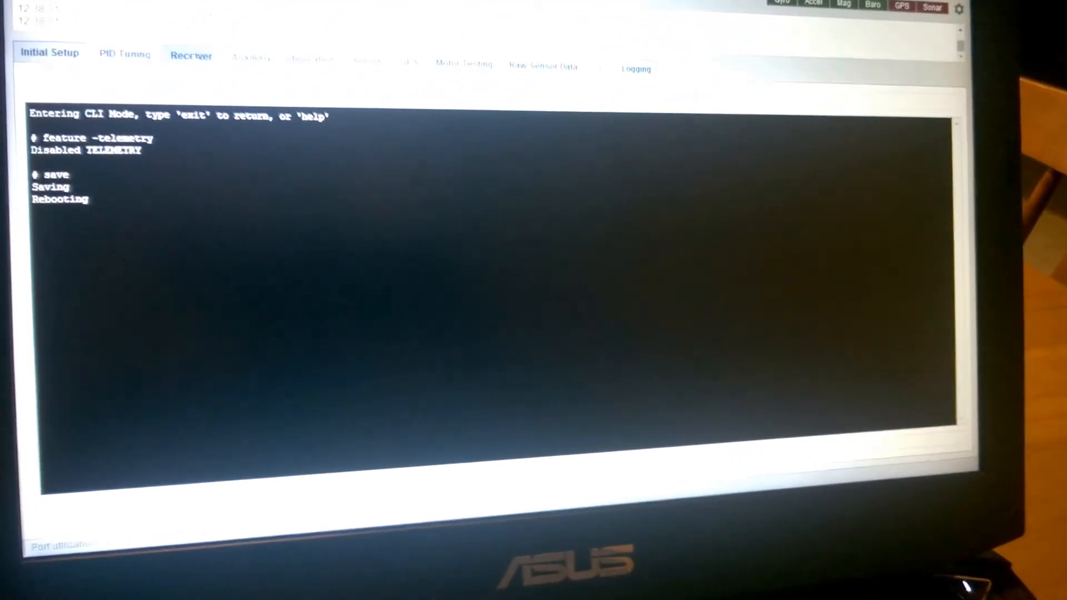
- Show the live receiver channel readings in the Receiver tab after the reboot
left_click(190, 64)
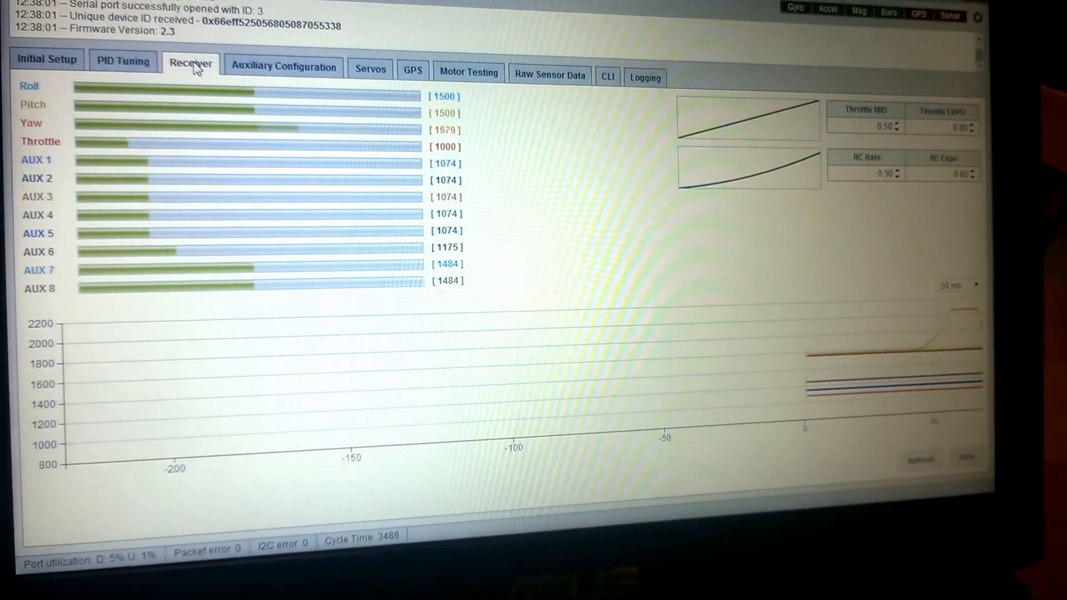